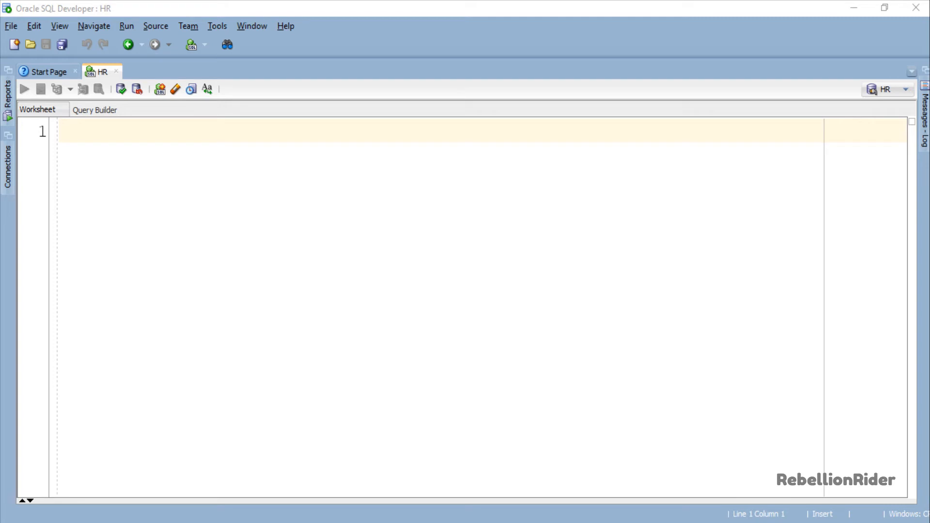
# Type SET SERVEROUTPUT ON and declare my_nestedTable with nt_obj initialised to (1, 2, 3, 4, 5).
pyautogui.write('SET SERVEROUTPUT ON;')
pyautogui.write('nt_obj')
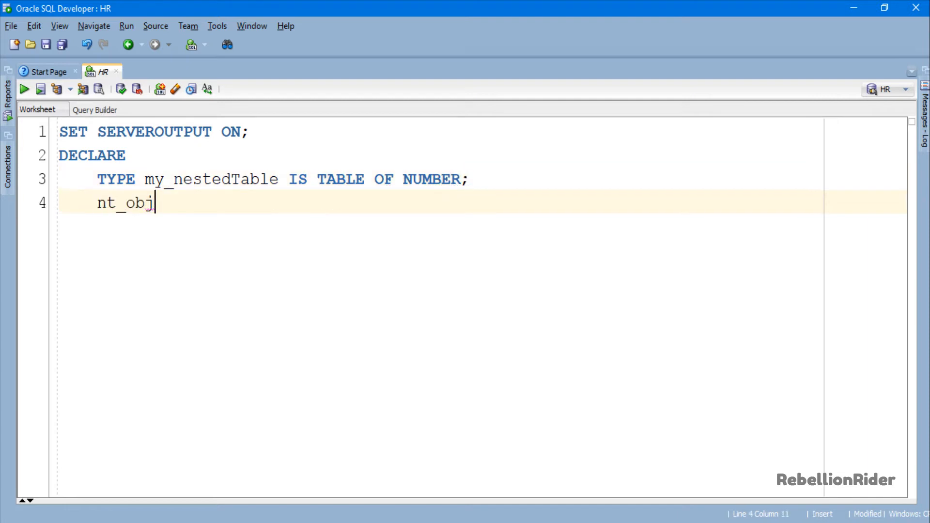
pyautogui.write('my_nestedTable :')
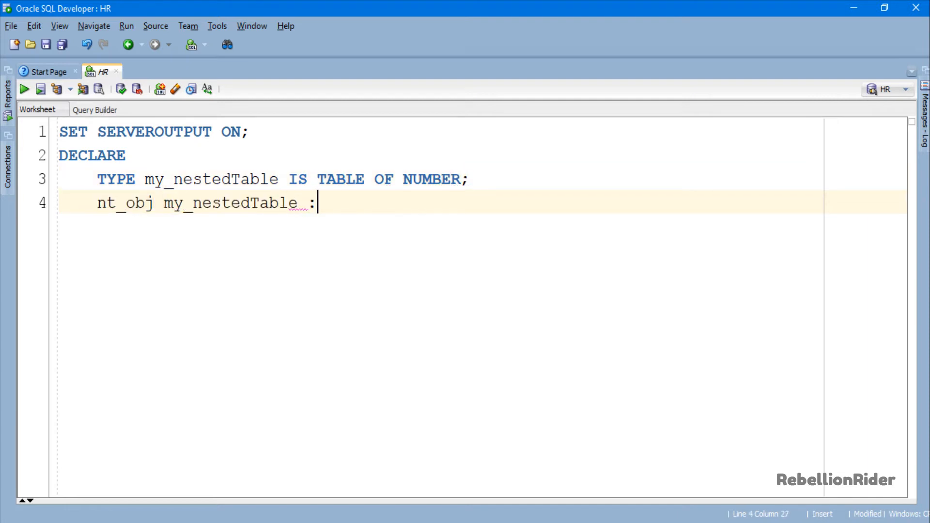
pyautogui.write('= my_nestedTable (')
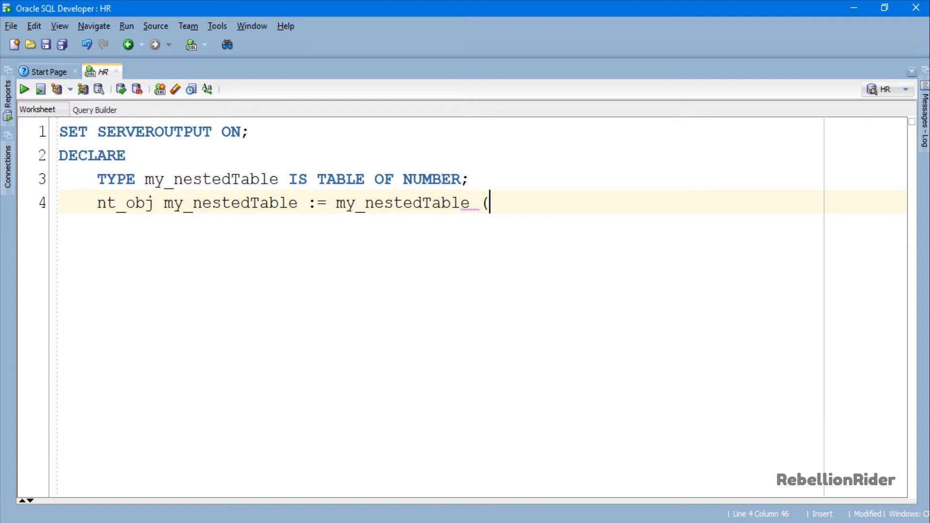
pyautogui.write('1, 2, 3, 4, 5')
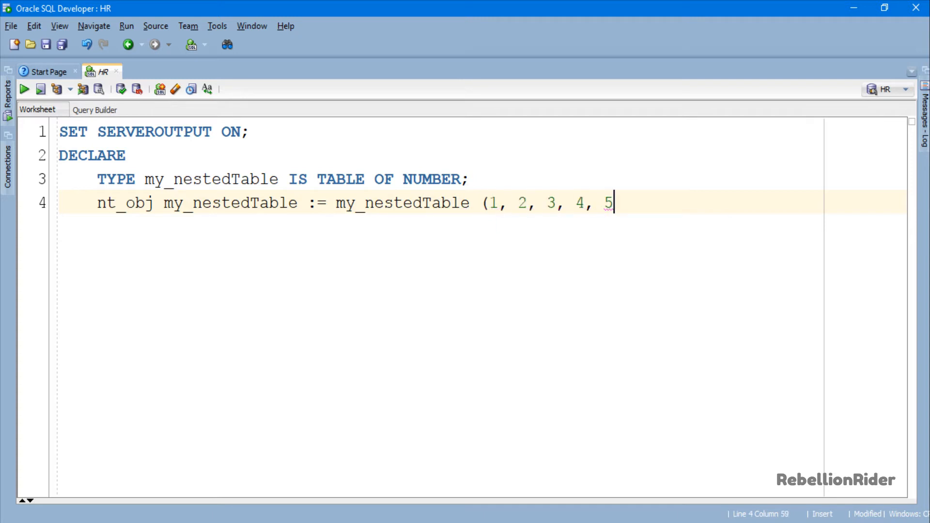
pyautogui.write(');')
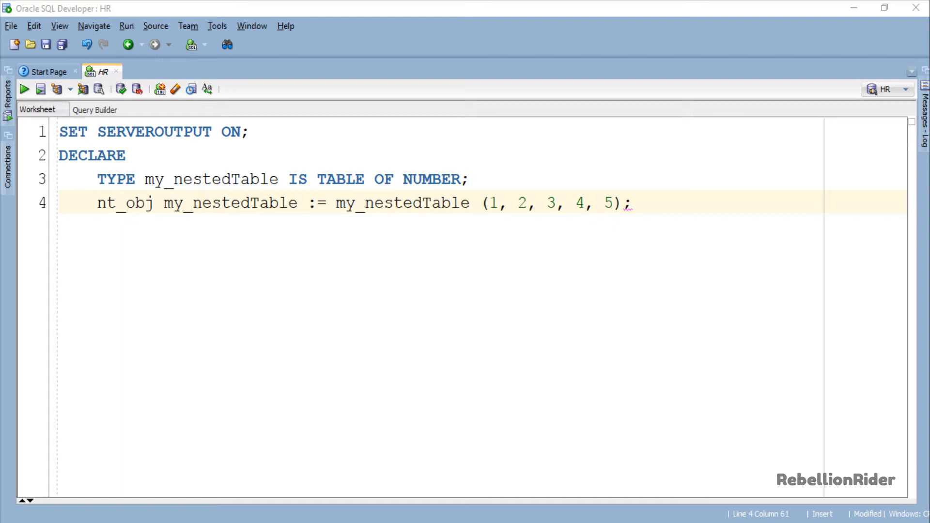
pyautogui.moveTo(924, 329)
pyautogui.write('FOR i IN')
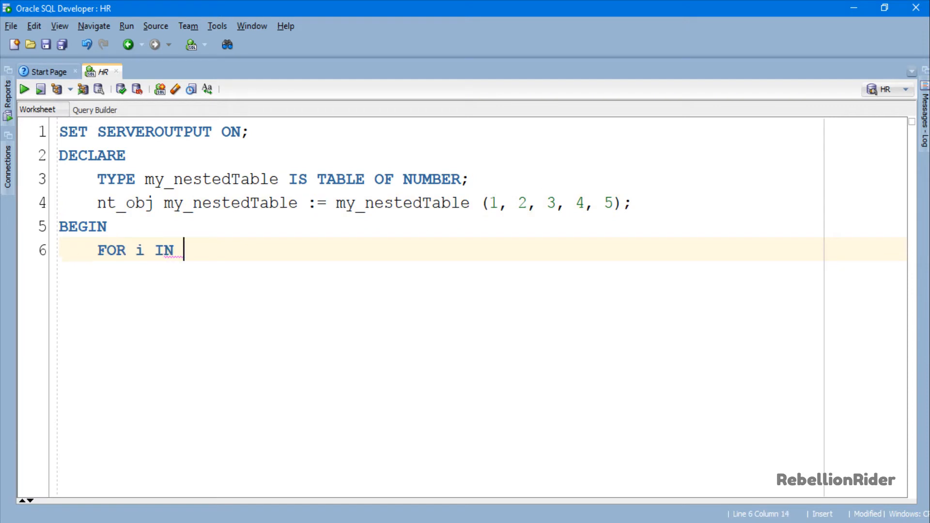
# Write a FOR i IN 1..nt_obj.COUNT loop printing nt_obj(i), then END; and the slash.
pyautogui.write('1..nt_obj.COU')
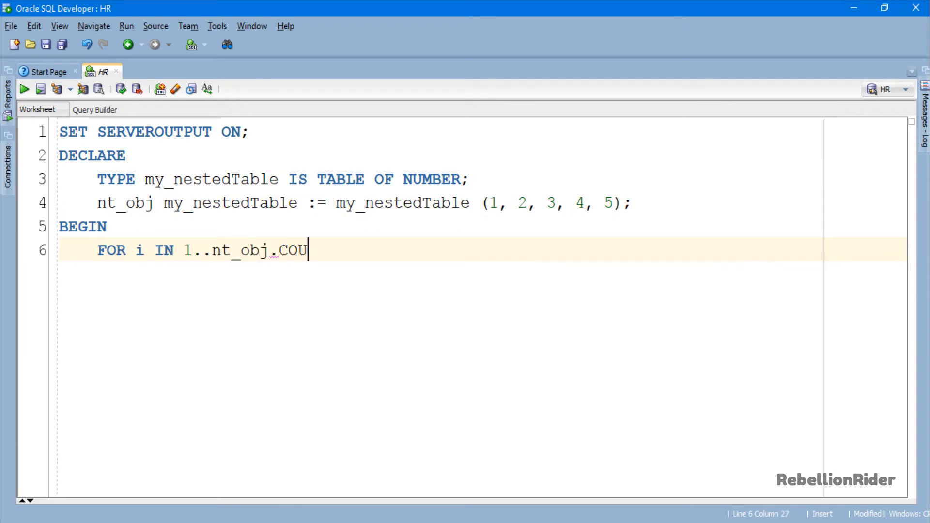
pyautogui.write('NT')
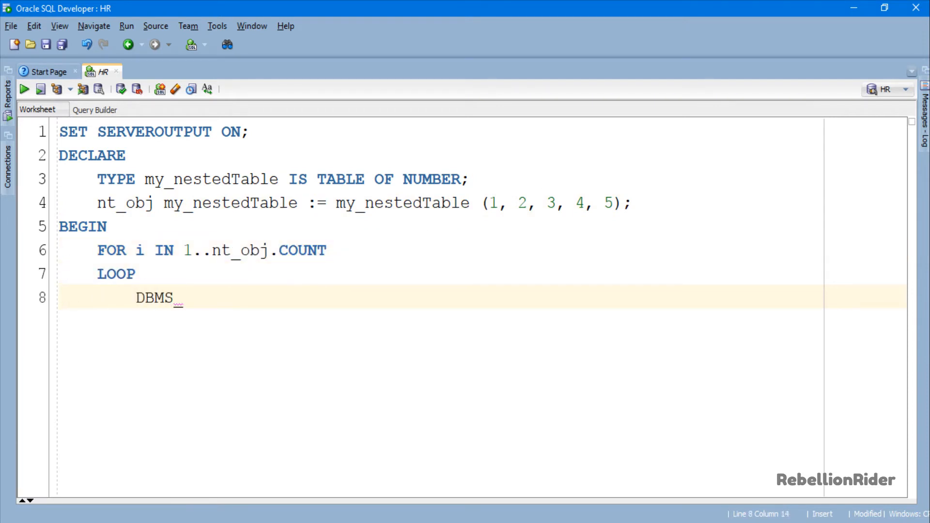
pyautogui.write('_OUTPUT.PUT_LINE(nt')
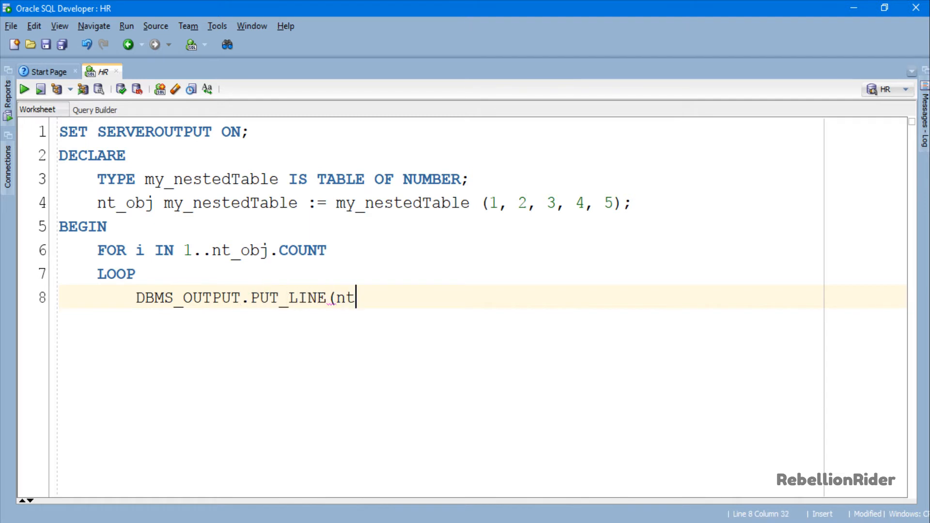
pyautogui.write('_obj(i));')
pyautogui.write('END LOOP;')
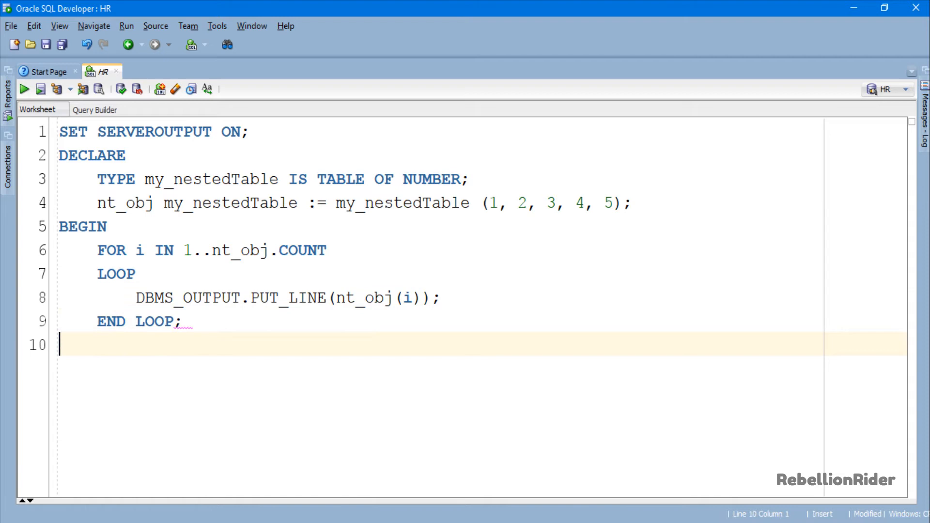
pyautogui.write('END;')
pyautogui.write('/')
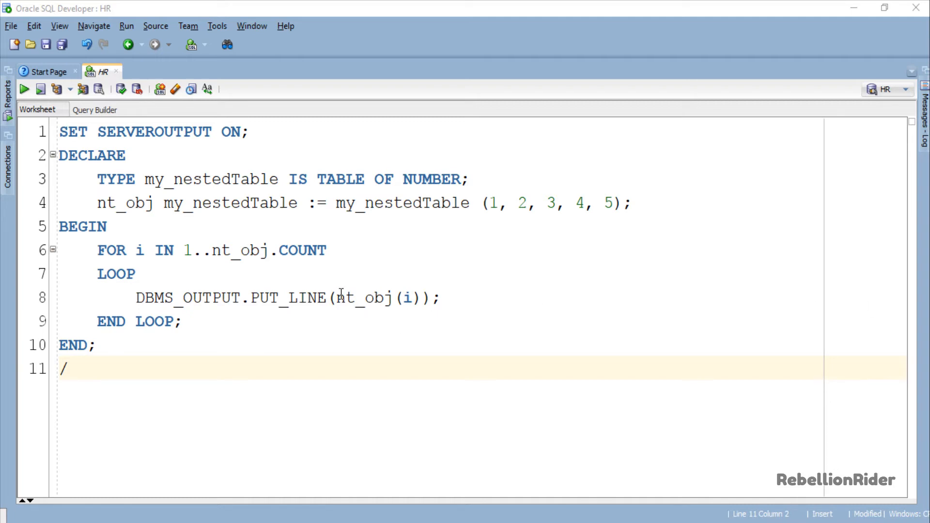
# Run the script to list the nested table elements, then close the Script Output.
pyautogui.click(40, 90)
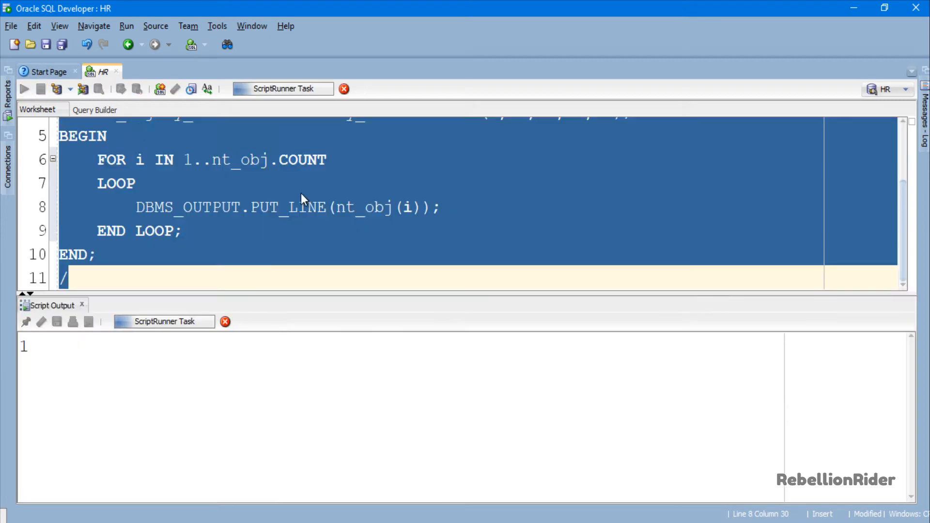
pyautogui.click(24, 89)
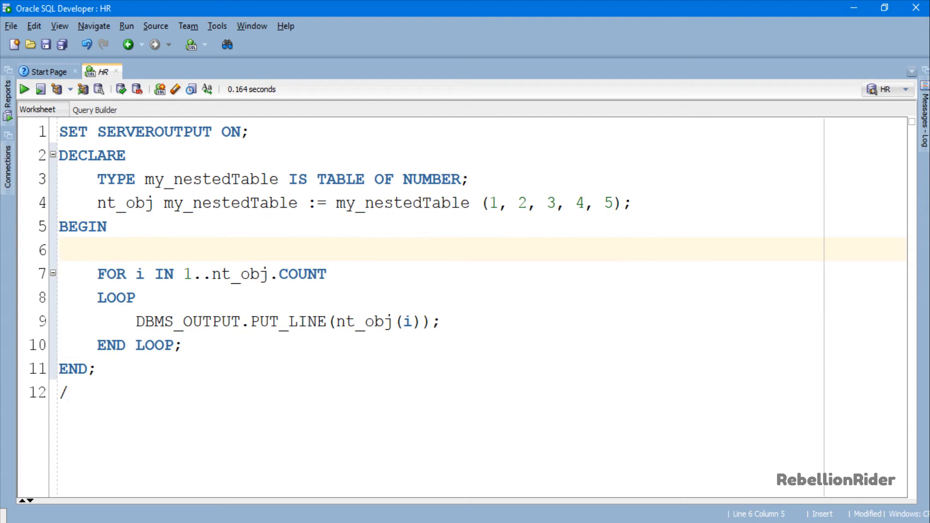
# Add nt_obj.TRIM; and DBMS_OUTPUT.PUT_LINE('After TRIM Procedure call'); after BEGIN.
pyautogui.write('nt_obj.TRIM;')
pyautogui.write('DBMS_')
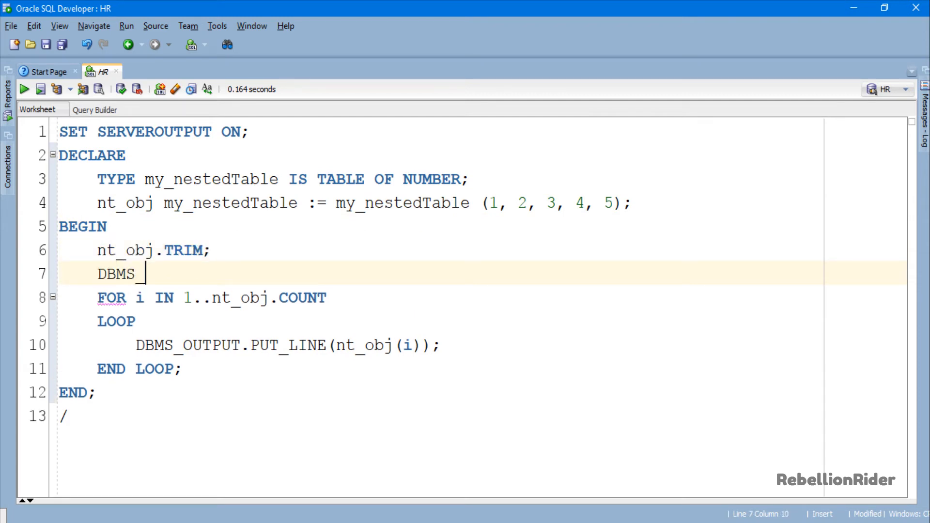
pyautogui.write("OUTPUT.PUT_LINE('After T")
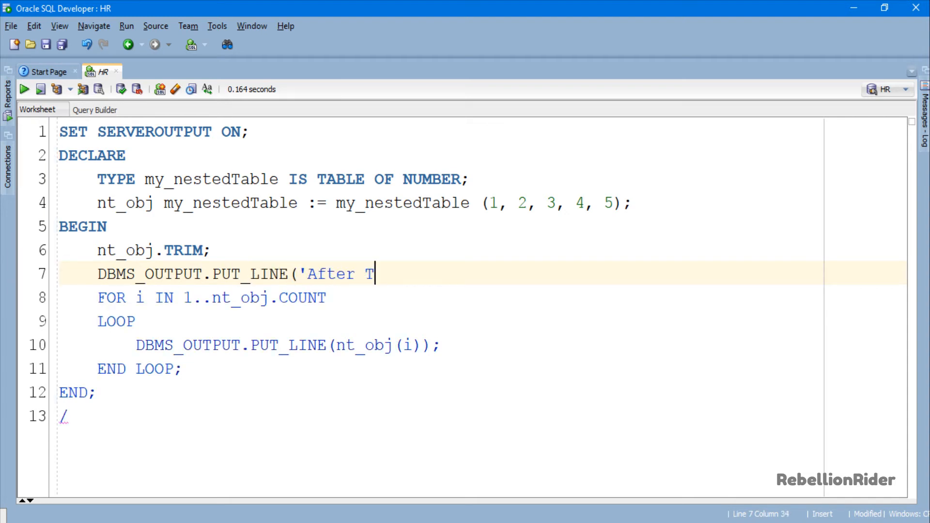
pyautogui.write('RIM Procedure call')
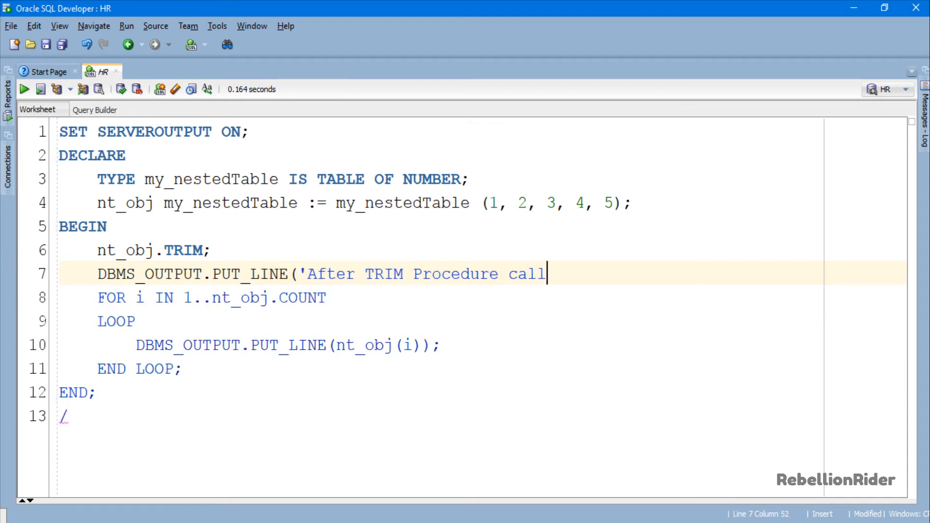
pyautogui.write("');")
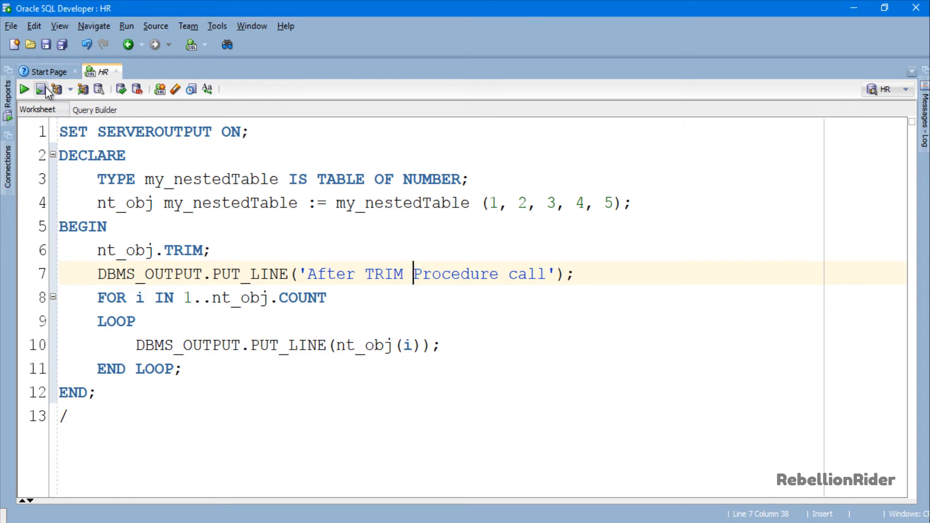
# Run the block with the single TRIM call, then select the nt_obj.TRIM statement.
pyautogui.click(40, 89)
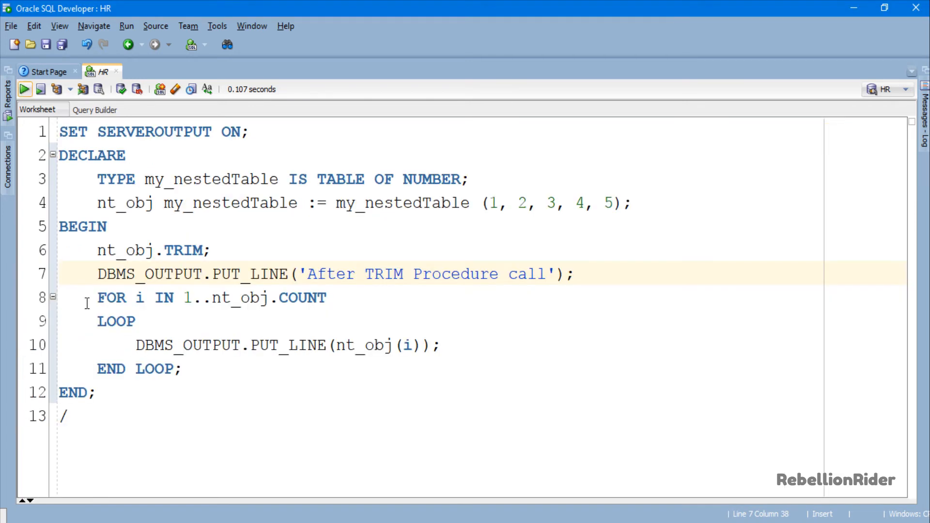
pyautogui.click(204, 250)
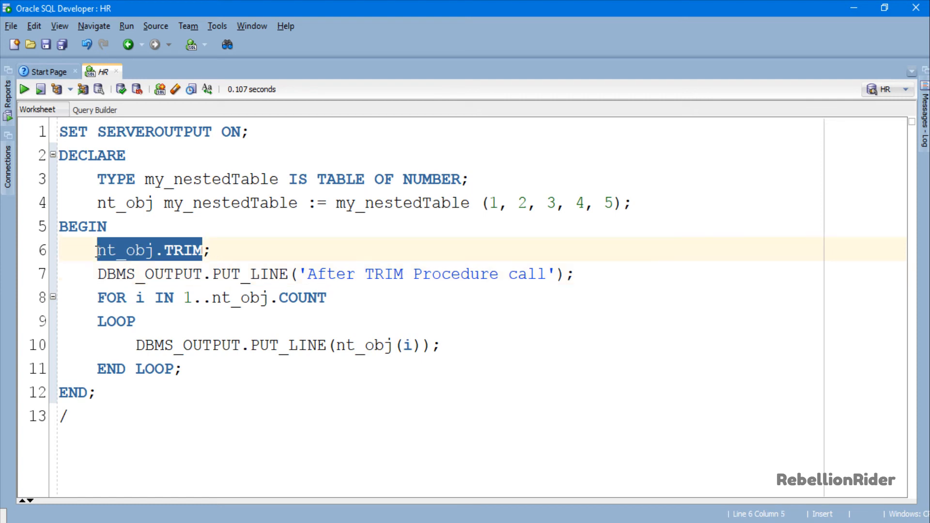
# Replace the selected TRIM call with nt_obj.TRIM(3);.
pyautogui.press('Delete')
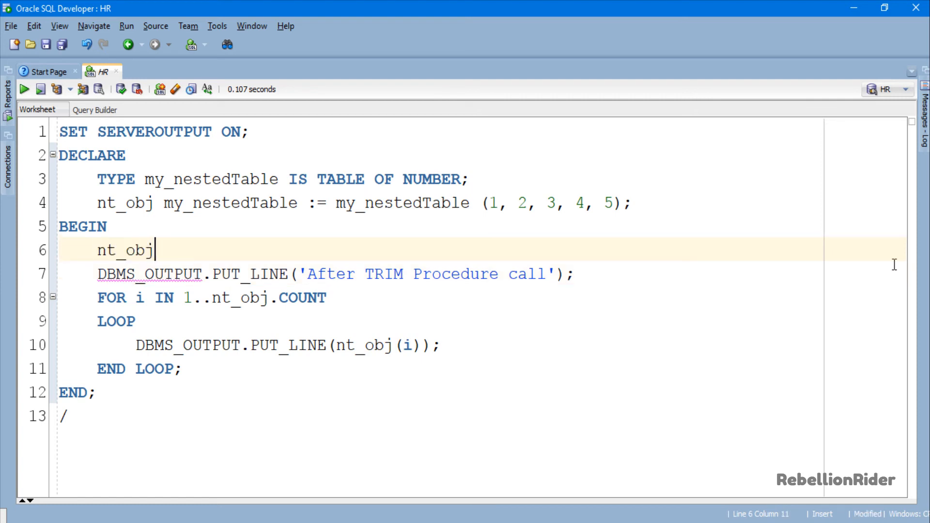
pyautogui.write('.TRIM(3)')
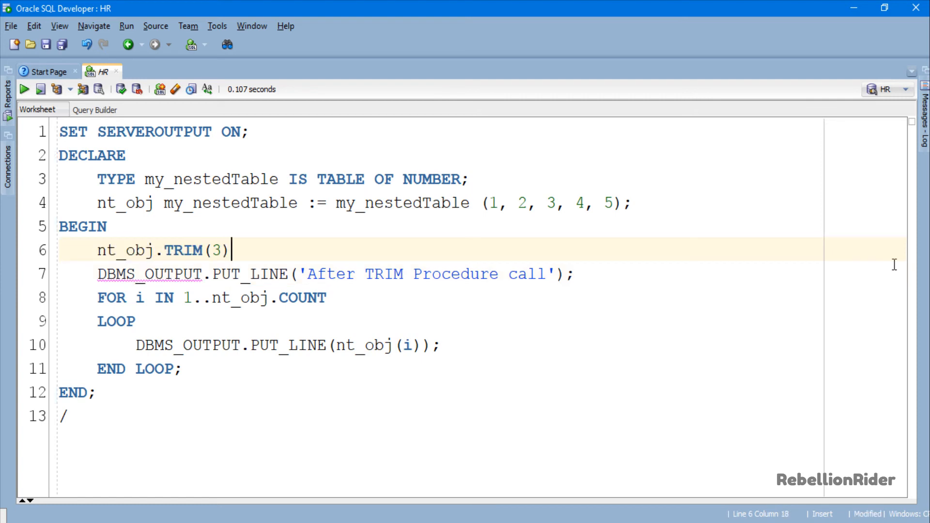
pyautogui.write(';')
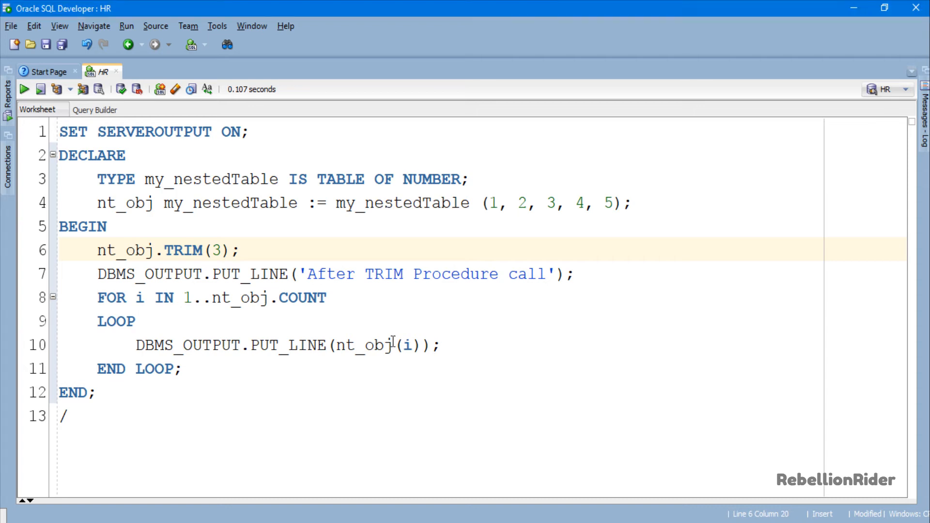
# Run the TRIM(3) block, printing 'After TRIM Procedure call' followed by 1 and 2.
pyautogui.click(24, 89)
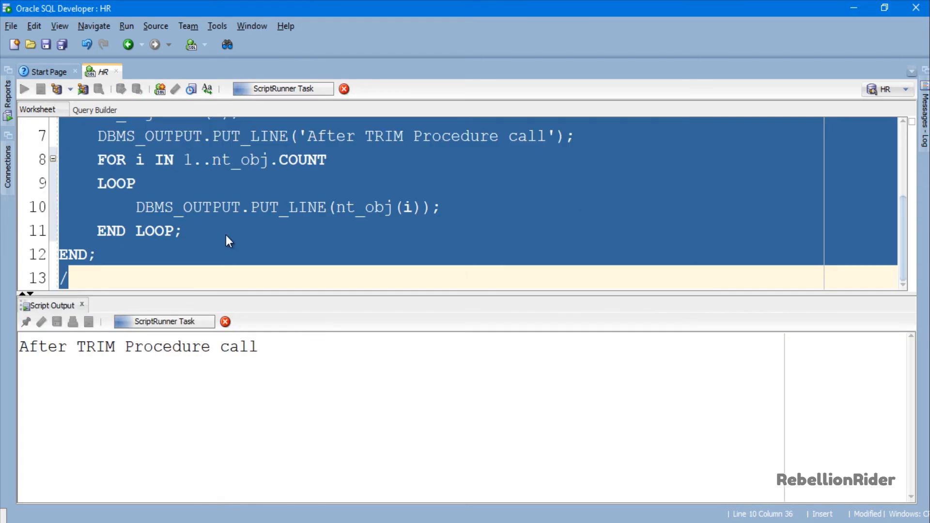
pyautogui.click(23, 89)
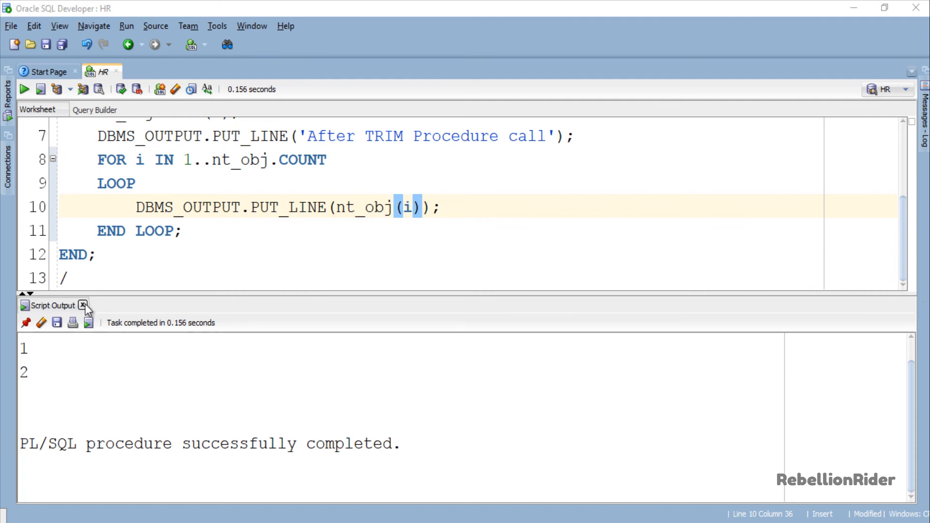
# Change the argument to TRIM(6) and rerun, raising ORA-06533 Subscript beyond count.
pyautogui.click(82, 305)
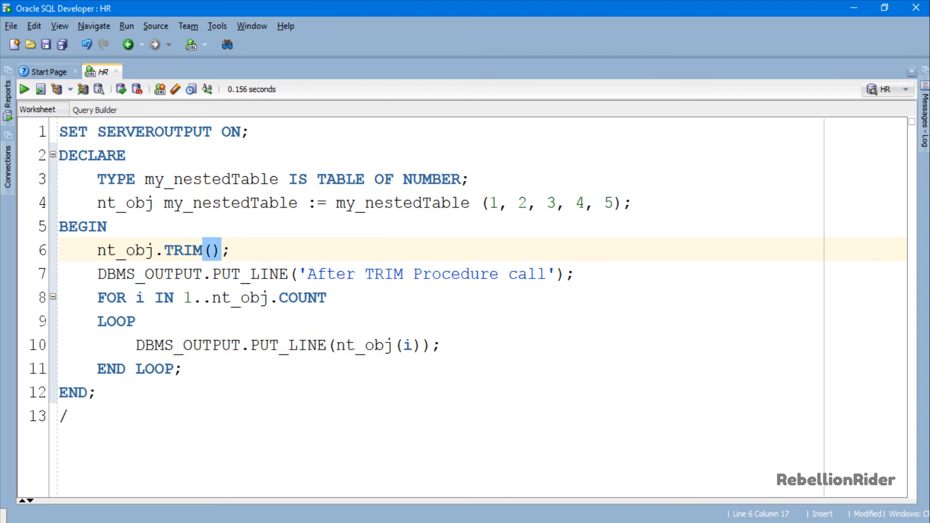
pyautogui.write('6')
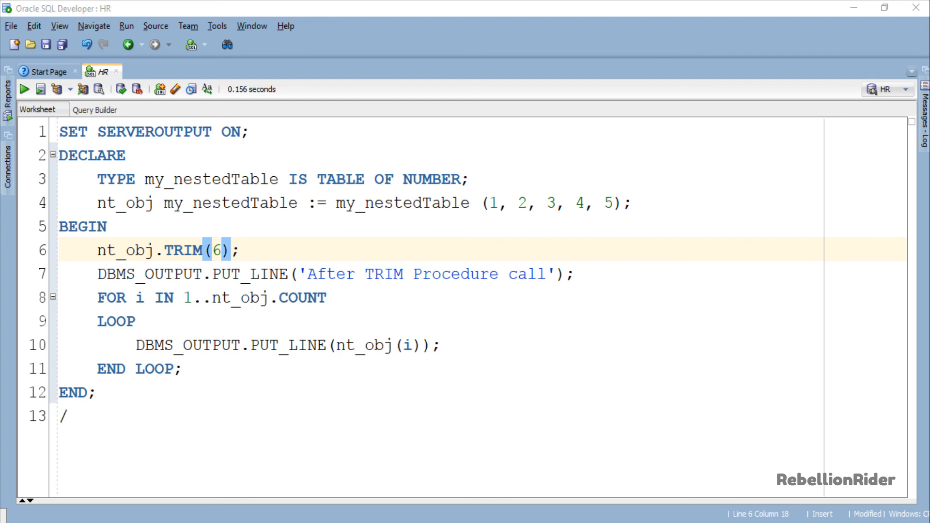
pyautogui.moveTo(251, 345)
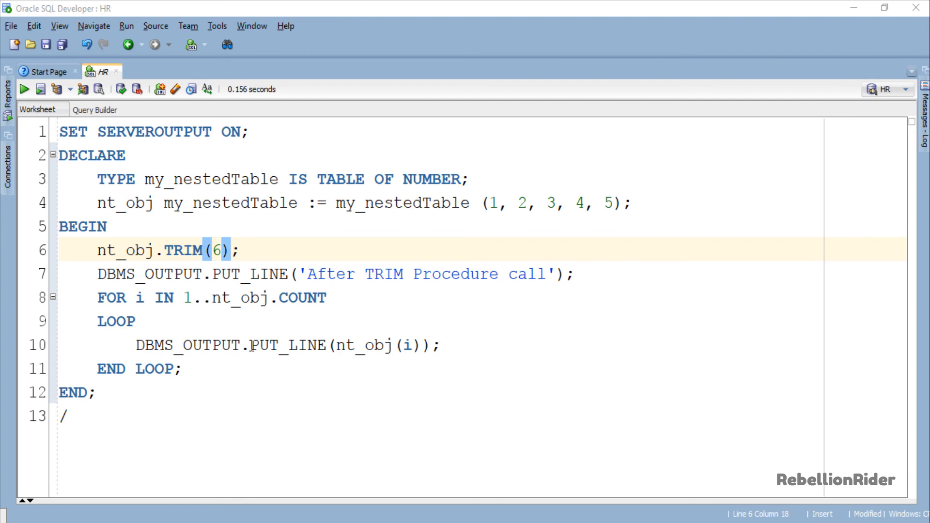
pyautogui.click(251, 344)
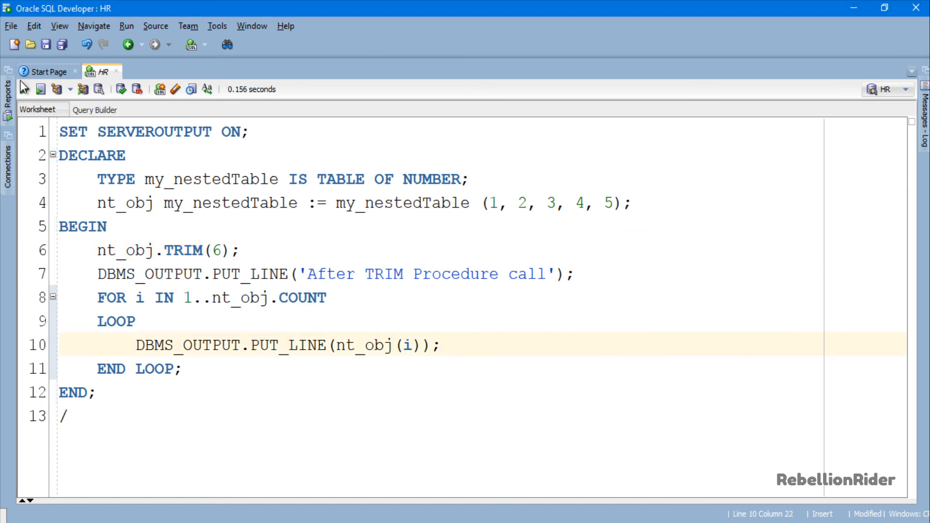
pyautogui.click(41, 89)
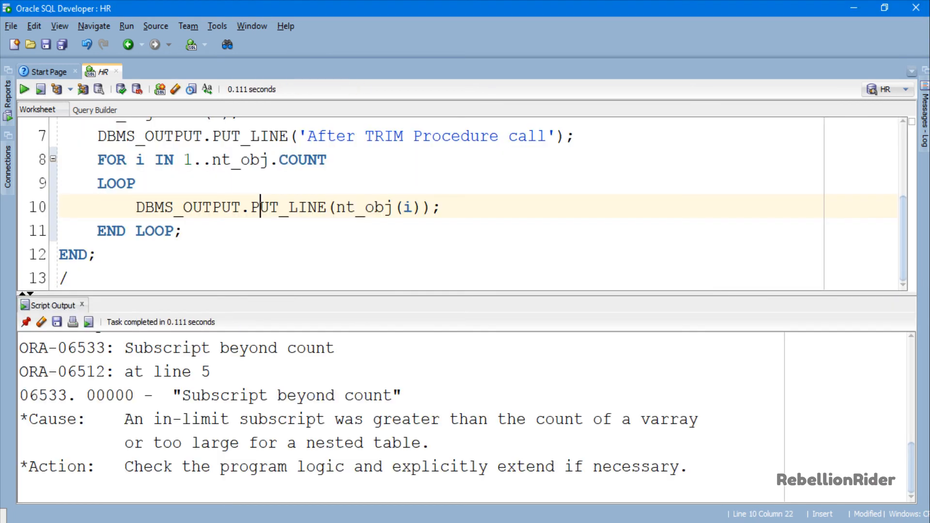